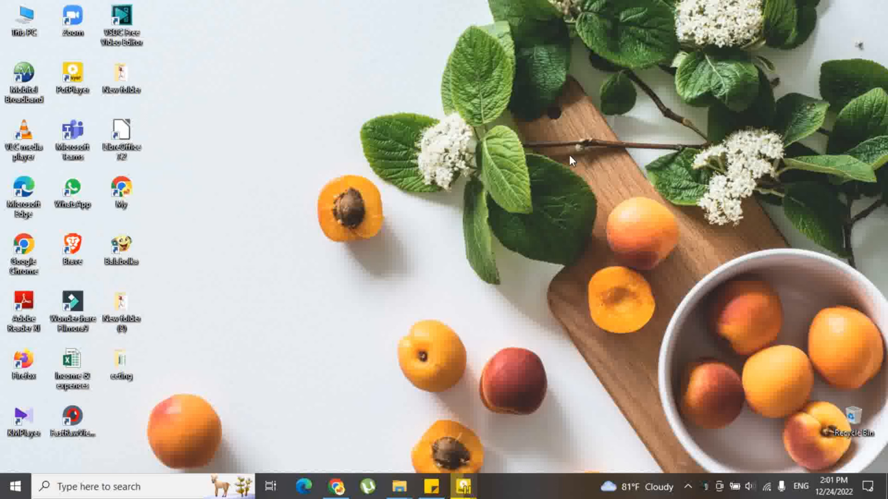
pyautogui.moveTo(356, 230)
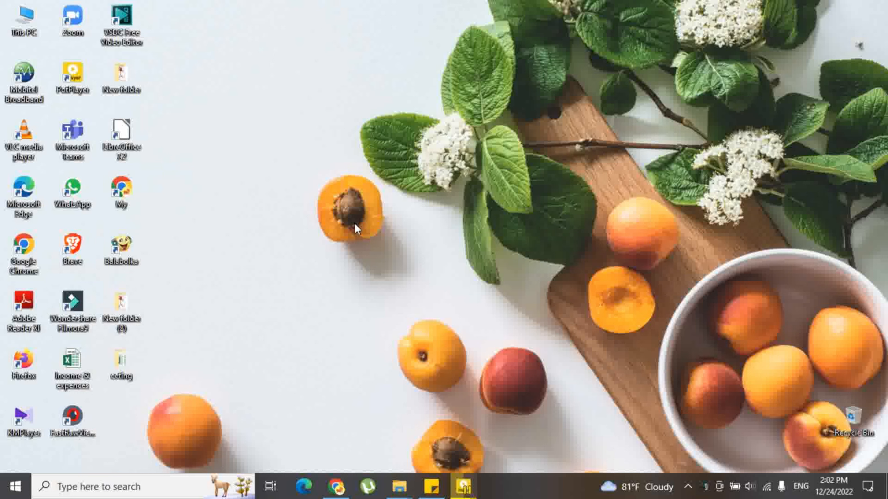
# Hide the desktop icons from the desktop's View menu, then reach Windows Settings
pyautogui.rightClick(356, 227)
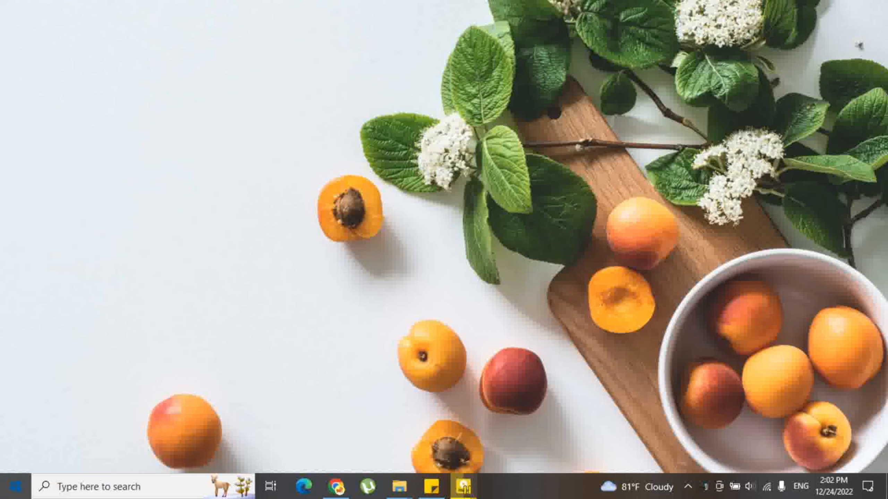
pyautogui.click(462, 485)
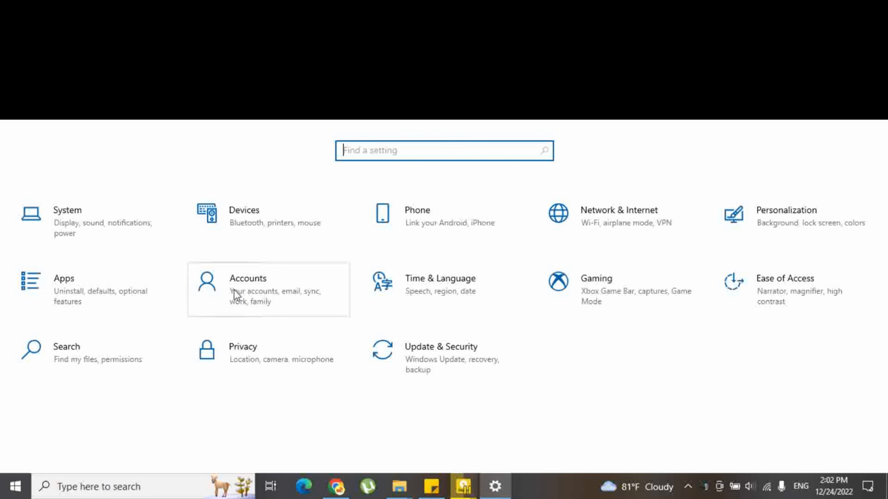
# Go to Accounts and show the Sign-in options page
pyautogui.click(247, 278)
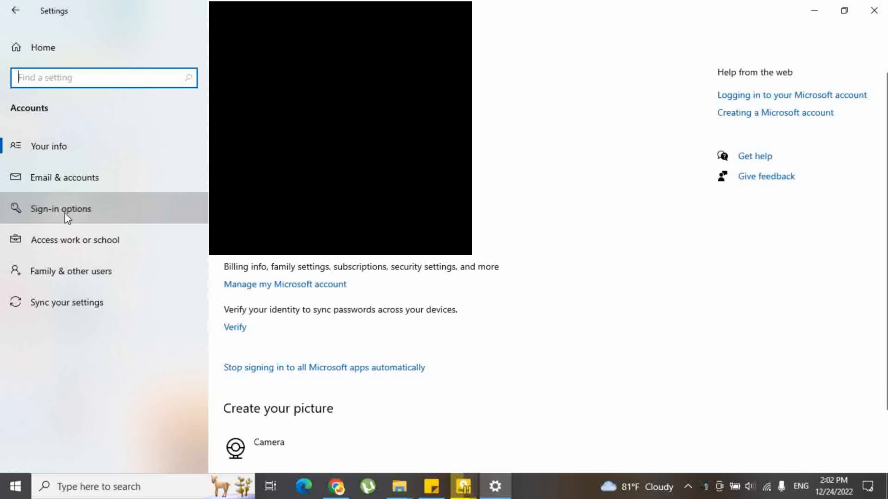
pyautogui.click(61, 208)
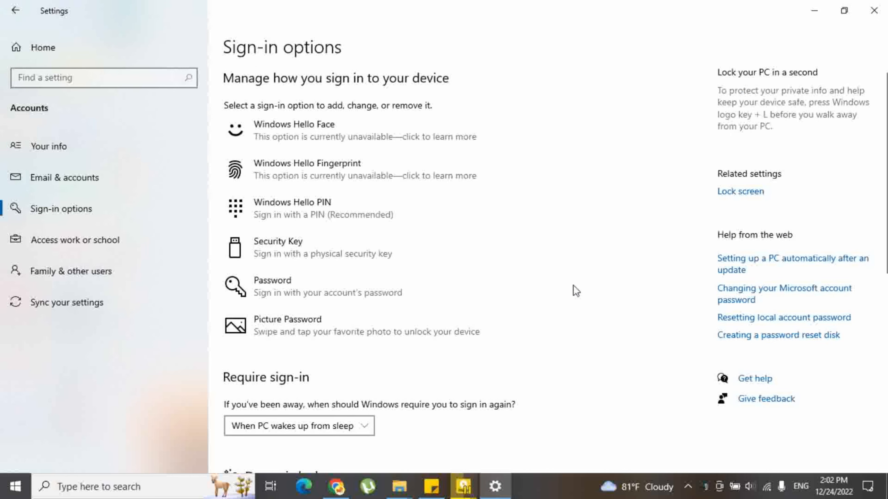
# Tick 'Allow Windows to automatically lock your device when you're away' under Dynamic lock, then untick it after the Bluetooth-off warning
pyautogui.scroll(-3)
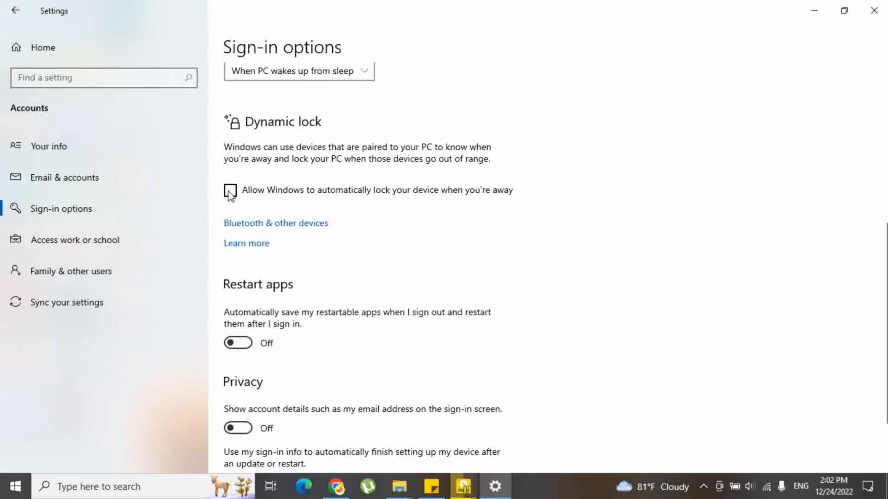
pyautogui.click(230, 193)
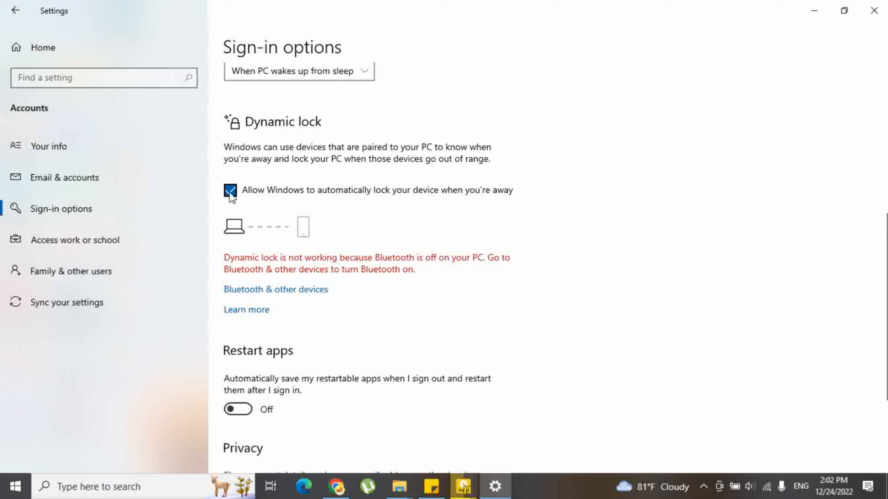
pyautogui.moveTo(233, 197)
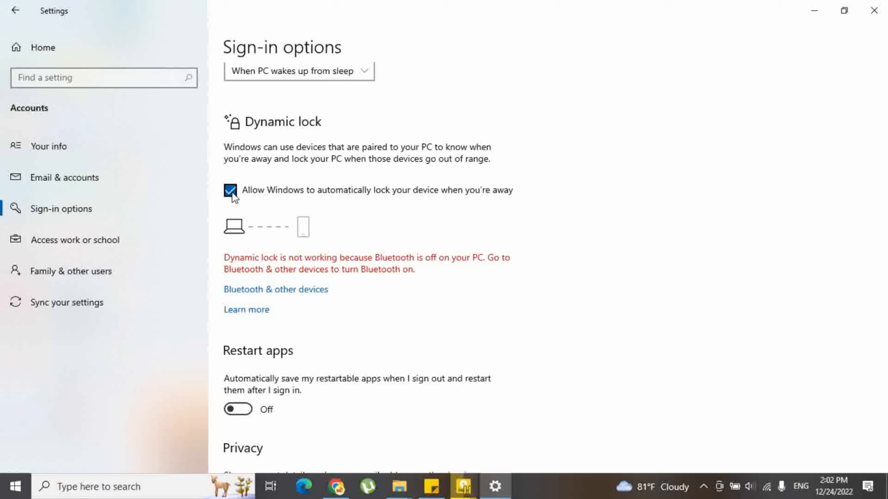
pyautogui.click(230, 190)
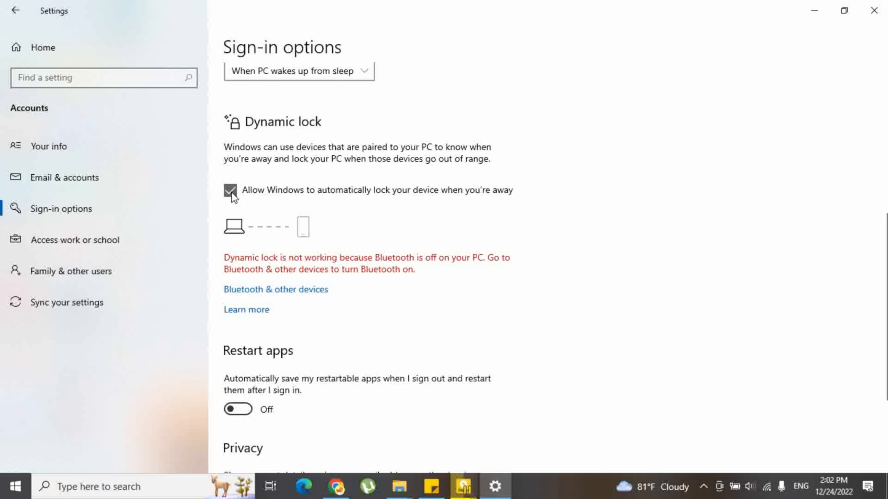
pyautogui.click(230, 190)
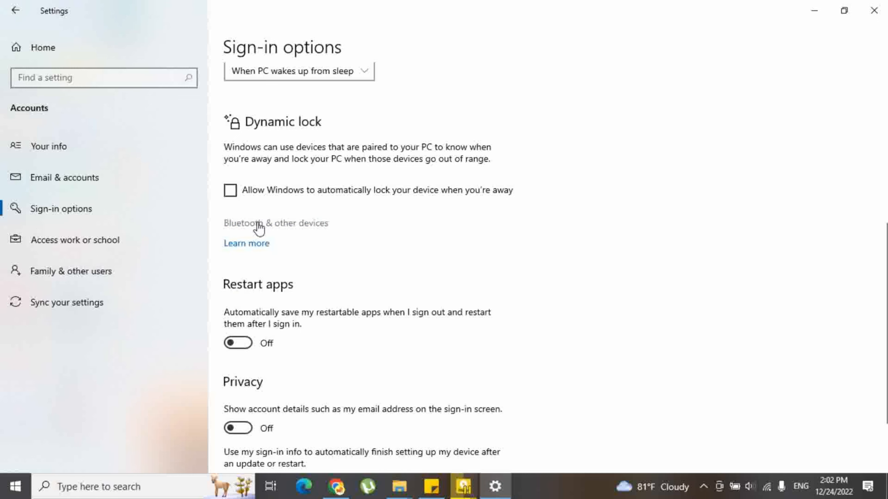
# Follow the Bluetooth & other devices link and view the Bluetooth toggle, which is off
pyautogui.click(275, 222)
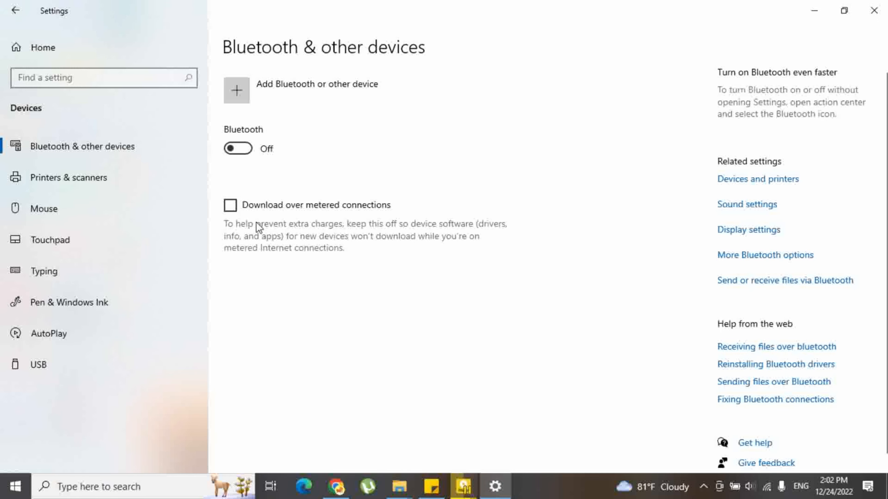
pyautogui.click(237, 148)
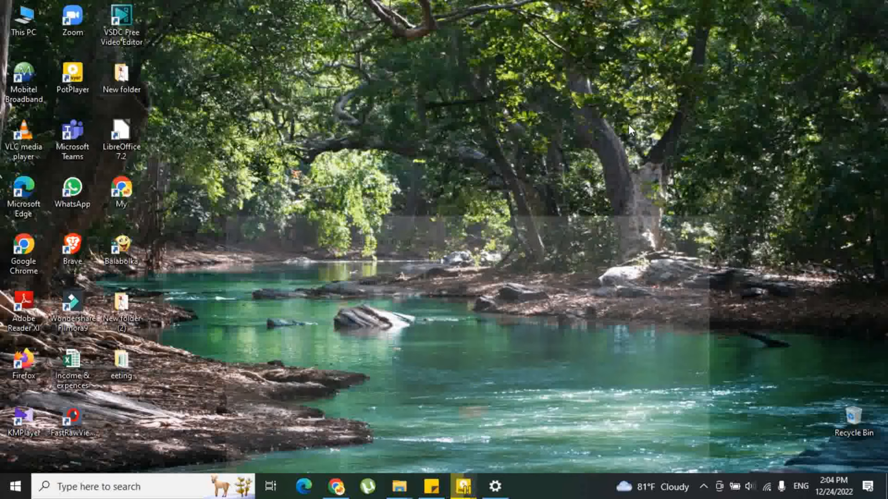
pyautogui.moveTo(416, 186)
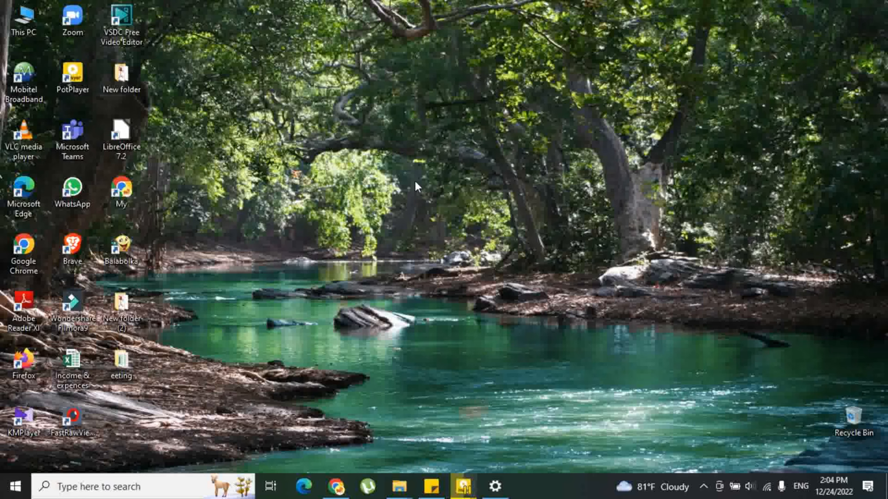
pyautogui.moveTo(422, 177)
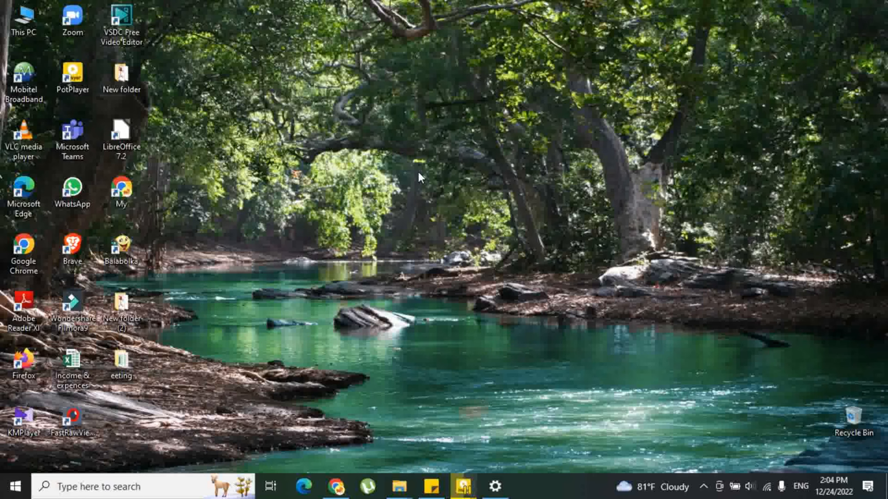